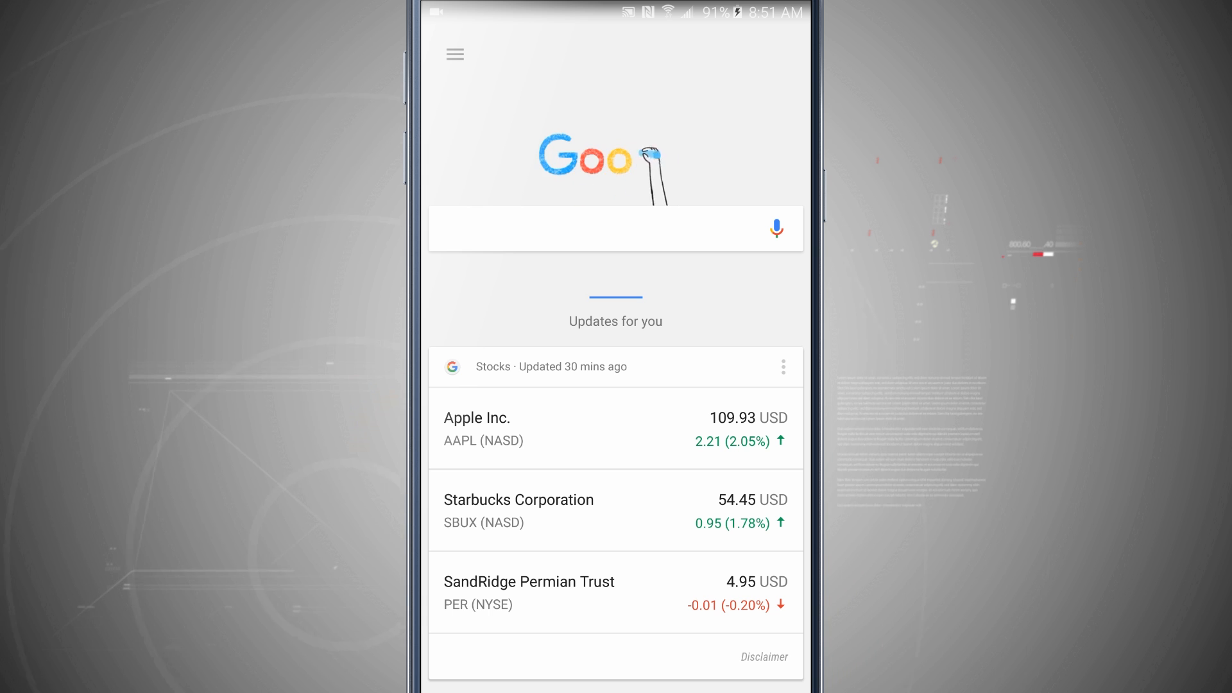
Scroll the Now feed and open the side menu with Reminders, Customize and Settings
scroll(down, 3)
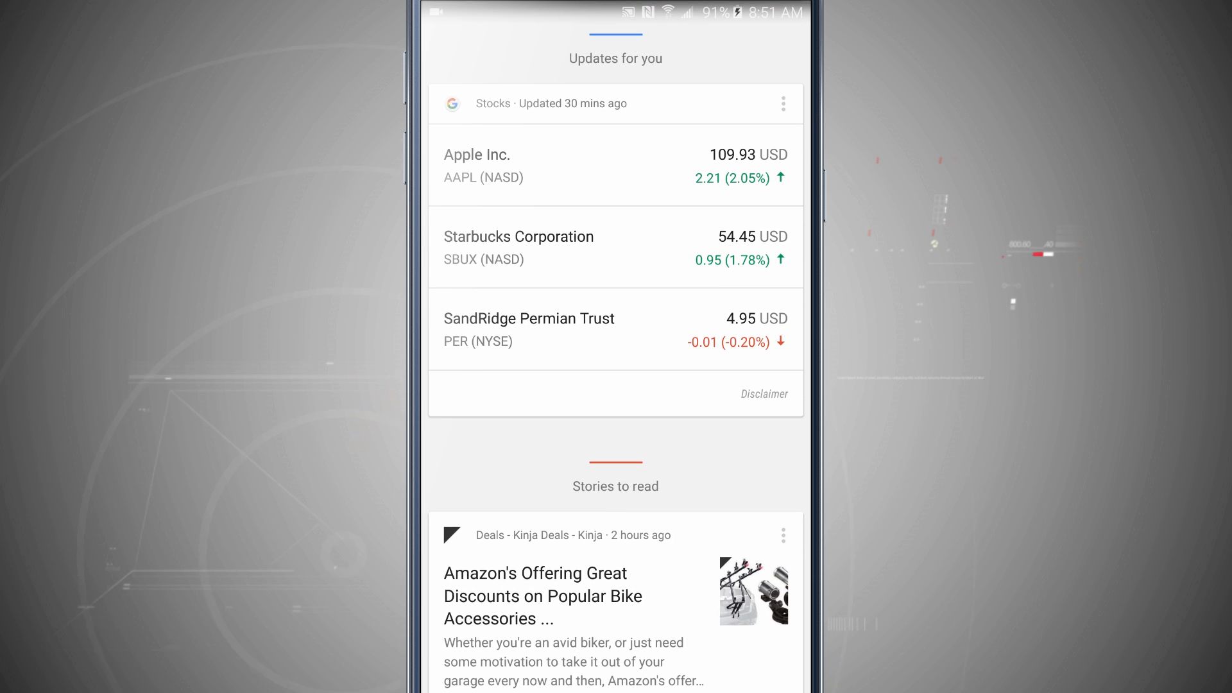
scroll(down, 3)
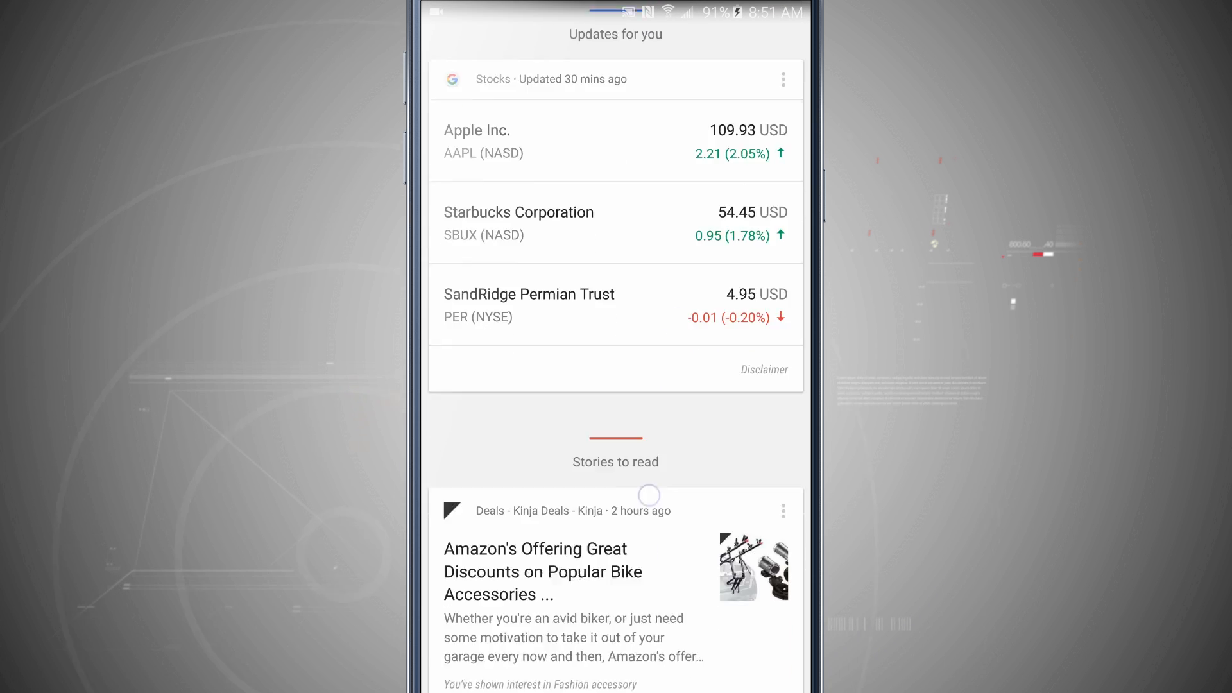
scroll(down, 3)
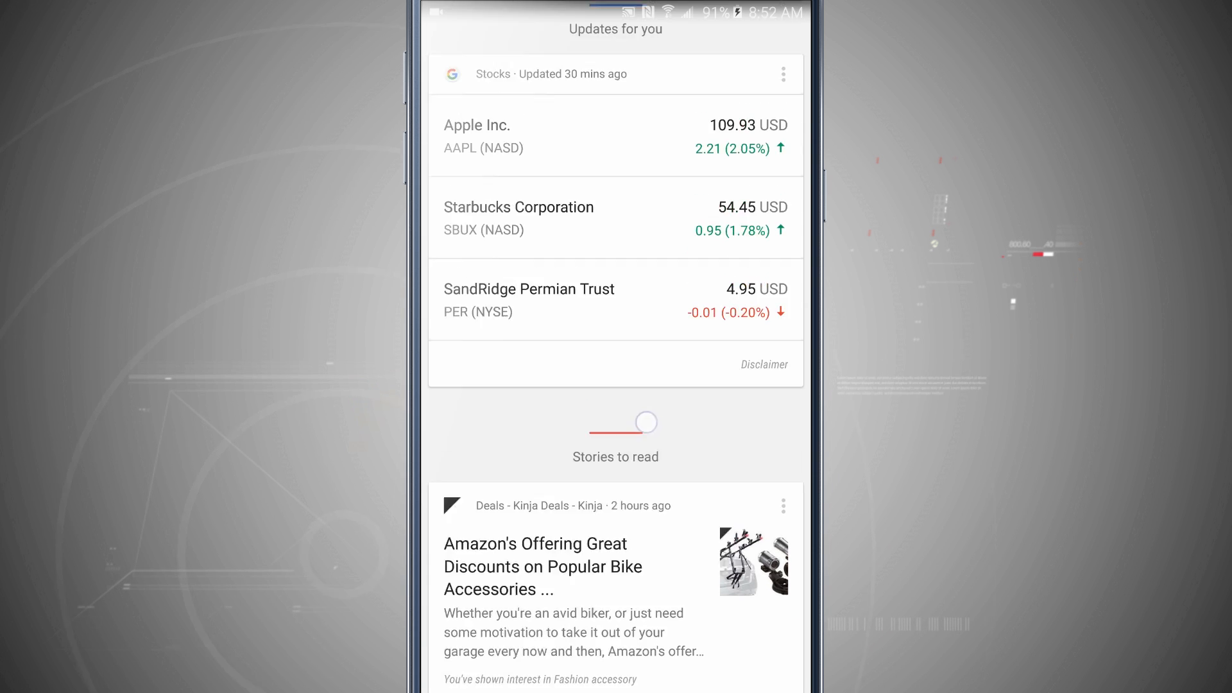
scroll(down, 3)
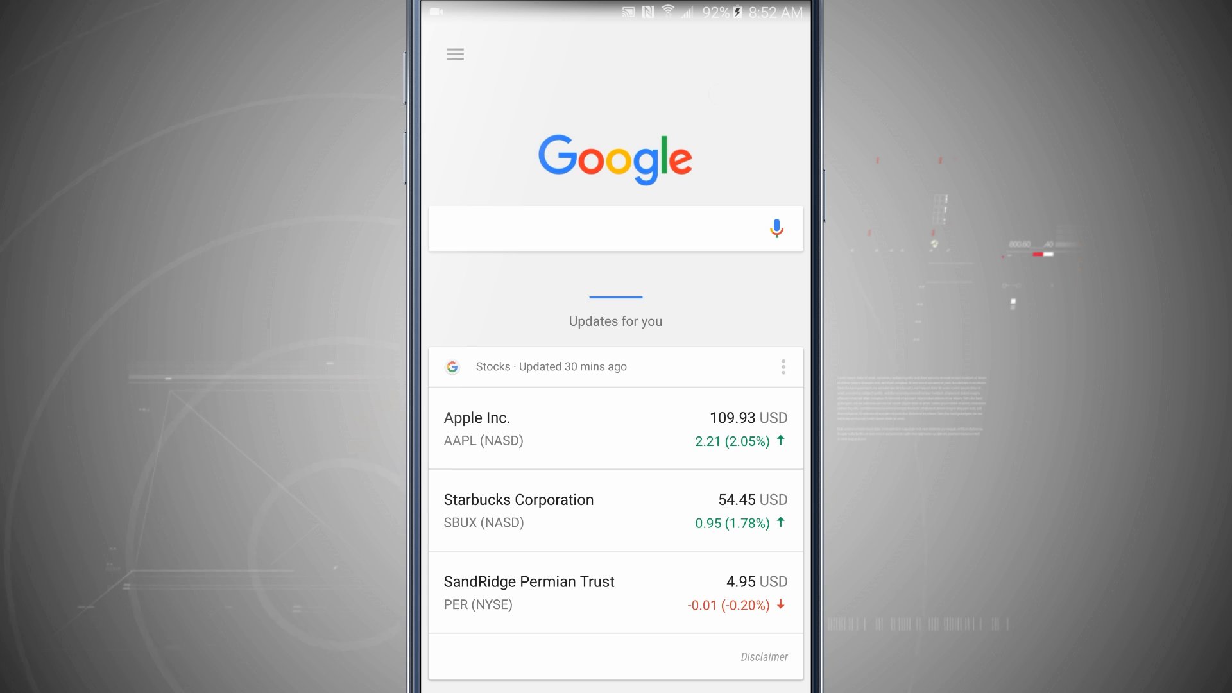
click(776, 228)
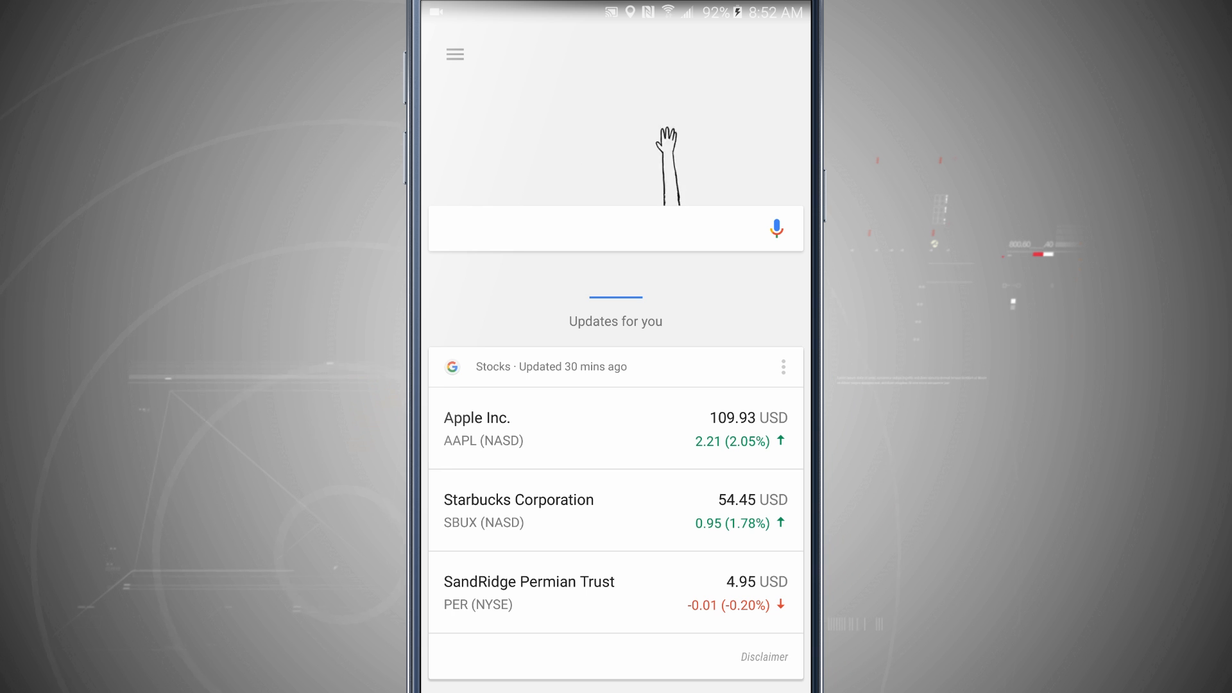
click(454, 54)
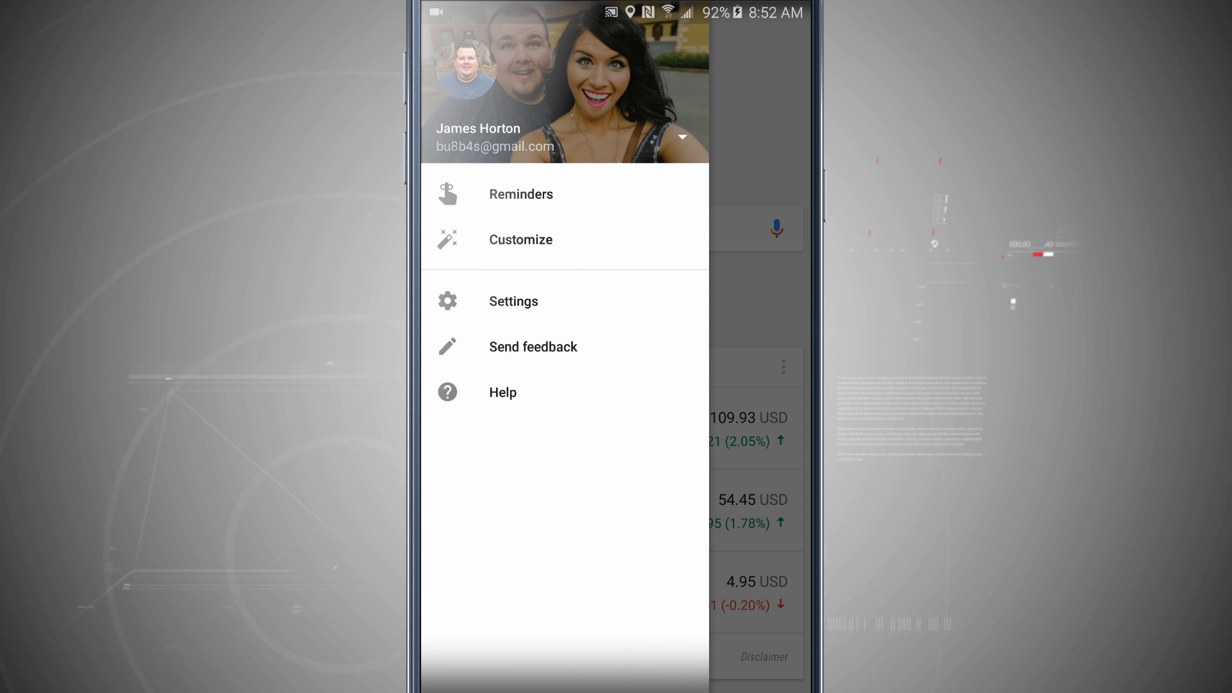
In Customize, answer No to 'Interested in cricket?' and open Apps & websites
click(521, 240)
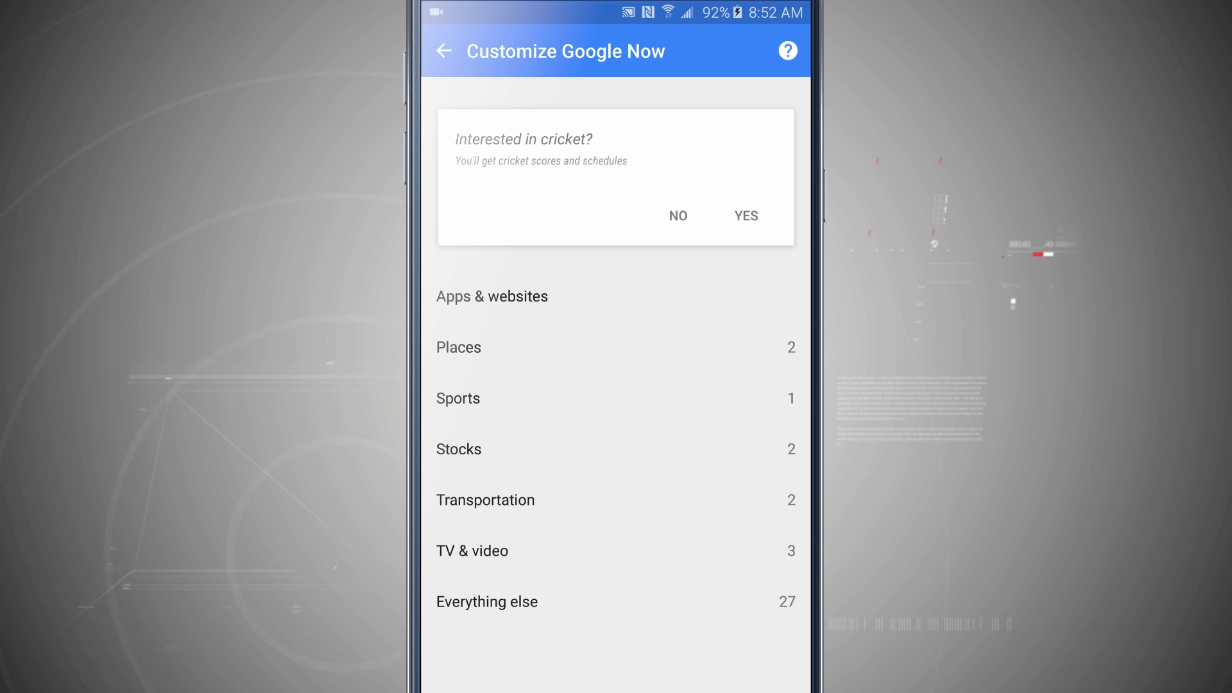
click(676, 216)
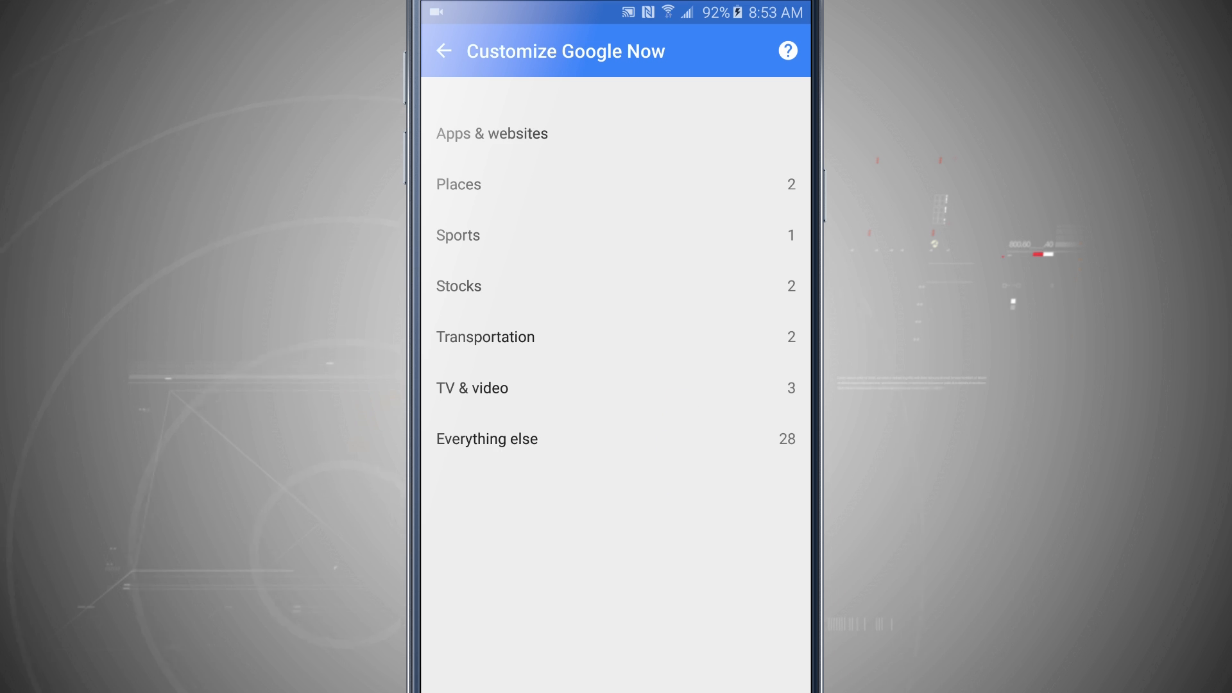
click(491, 132)
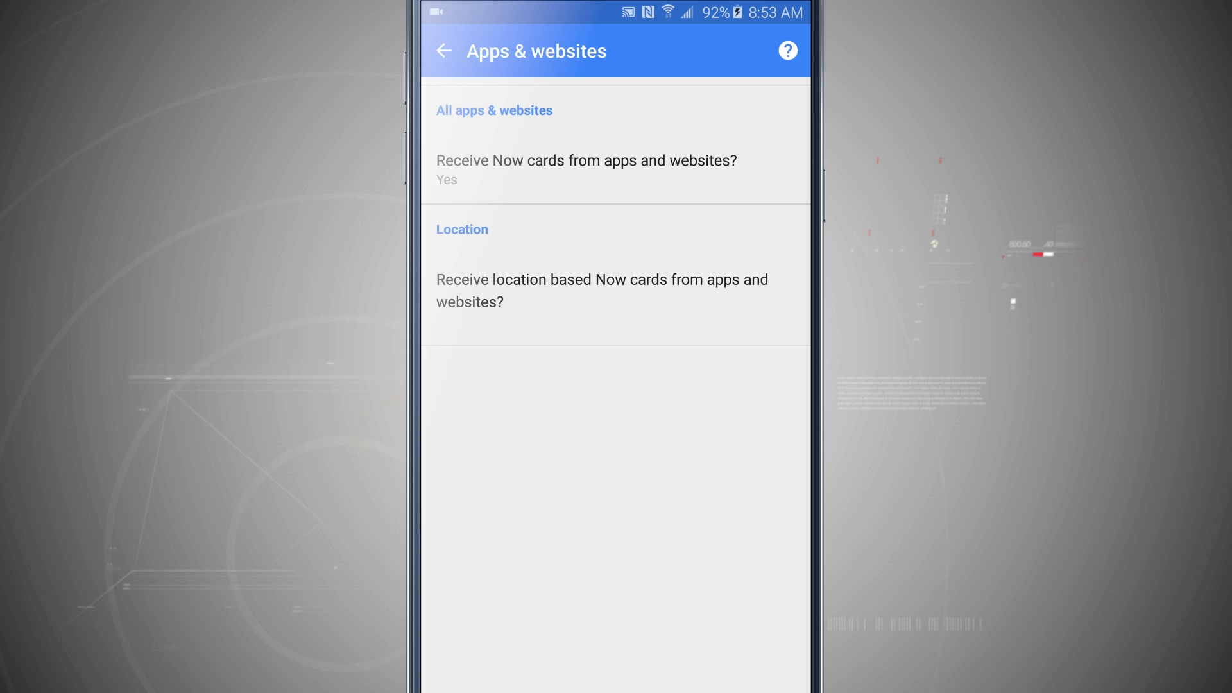
Review the Stocks page tracking AAPL and SBUX, backing out without adding a stock
click(444, 50)
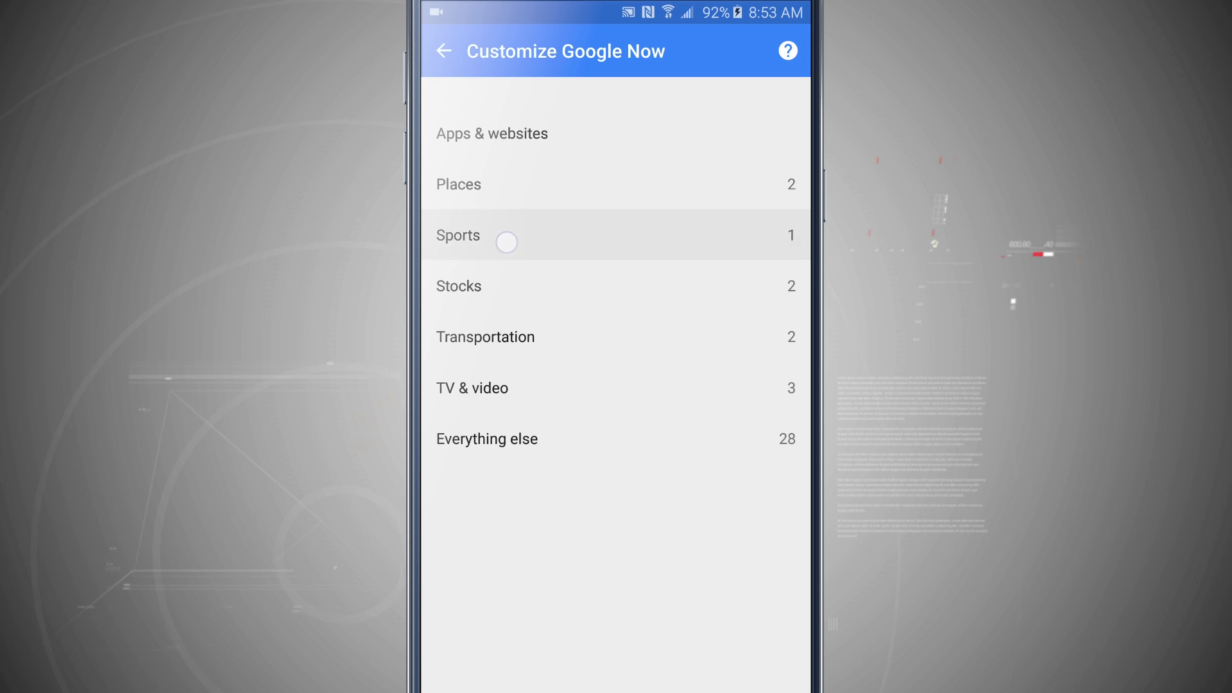
click(460, 234)
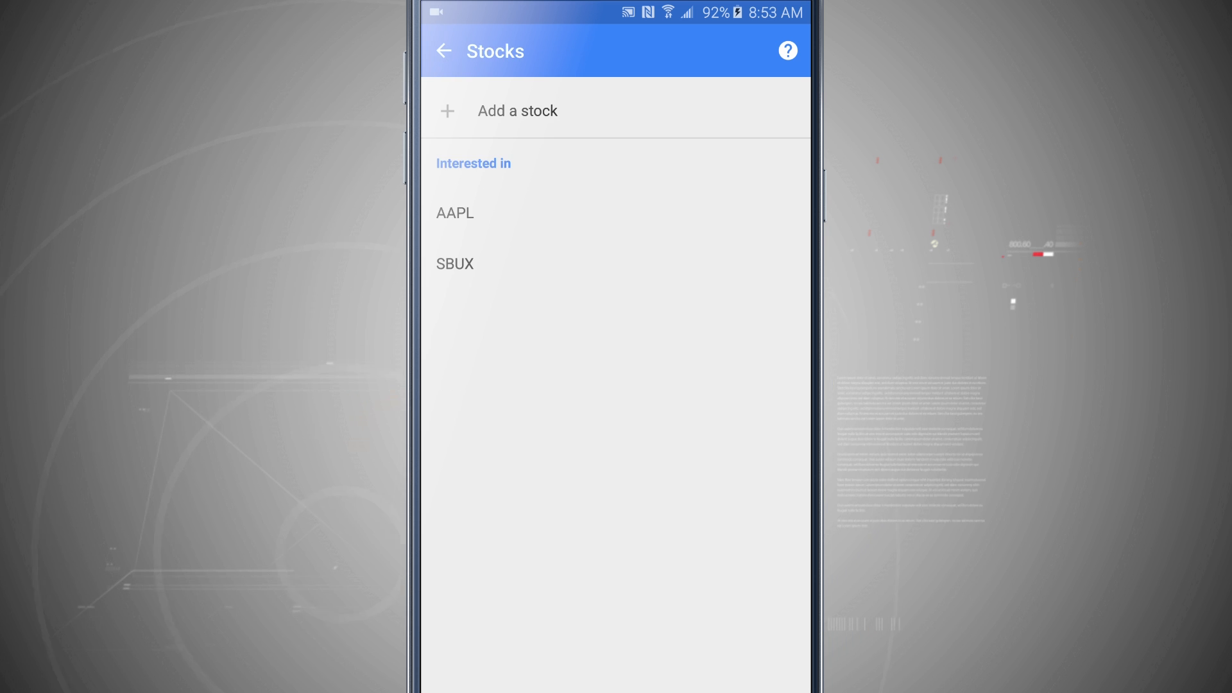
click(516, 110)
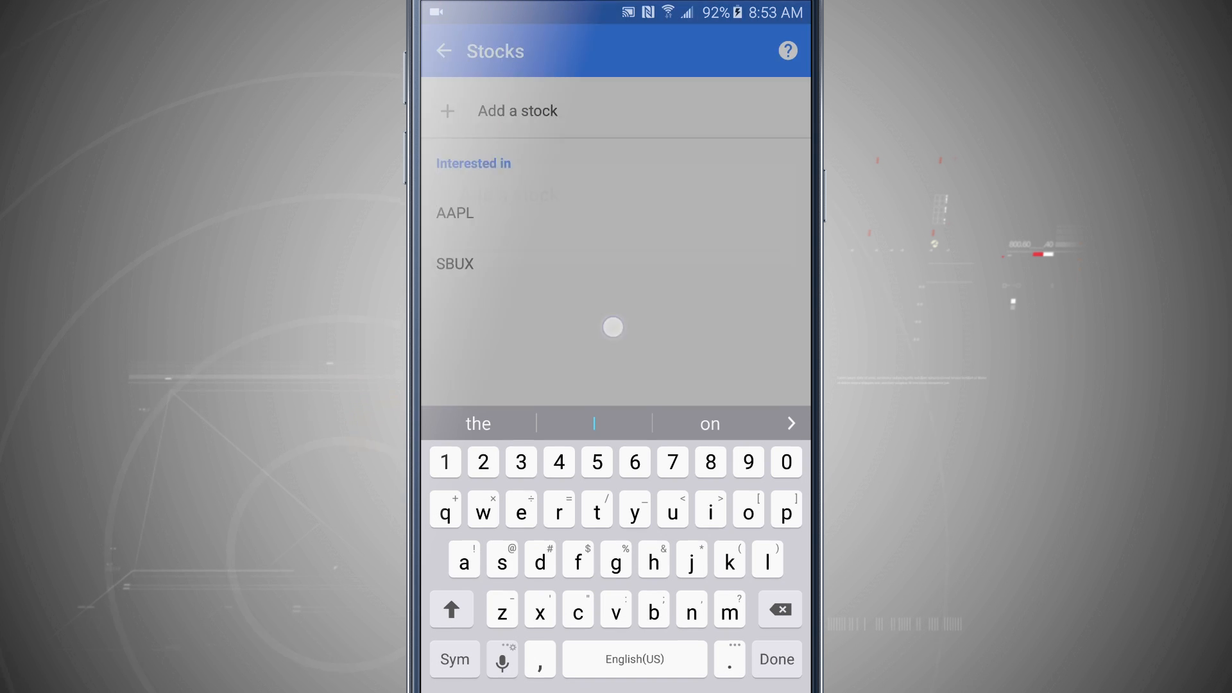
click(444, 50)
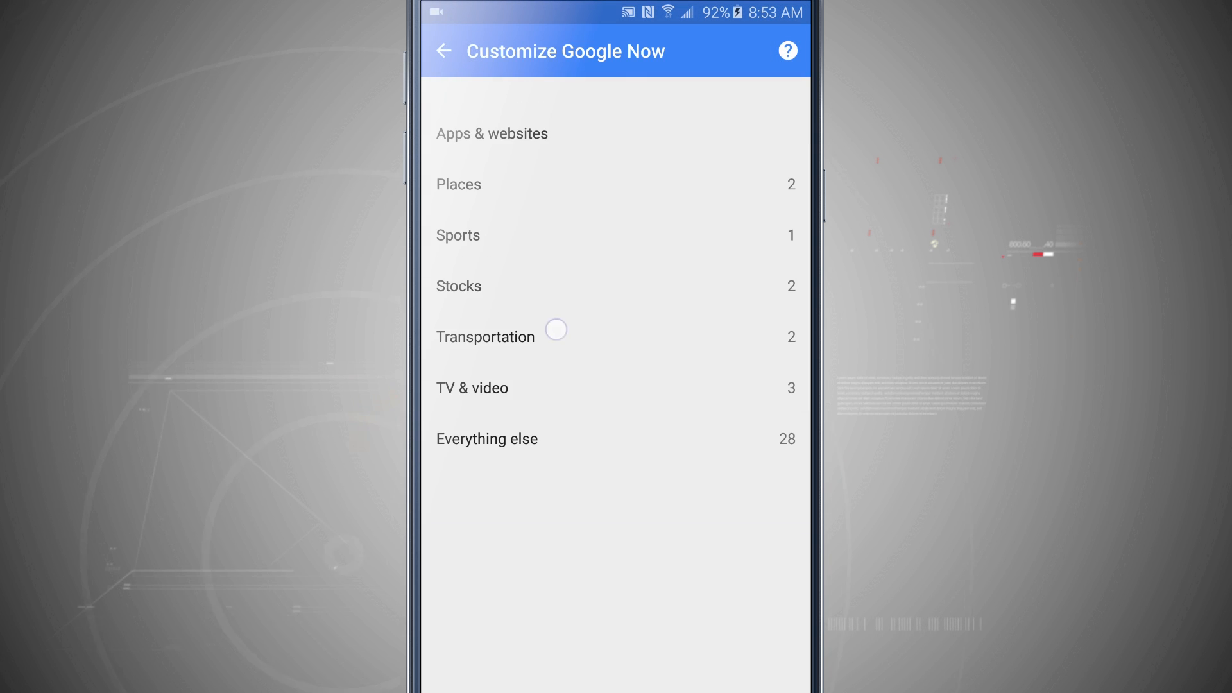
Glance at Transportation, then open Everything else, where cricket reads No
click(486, 336)
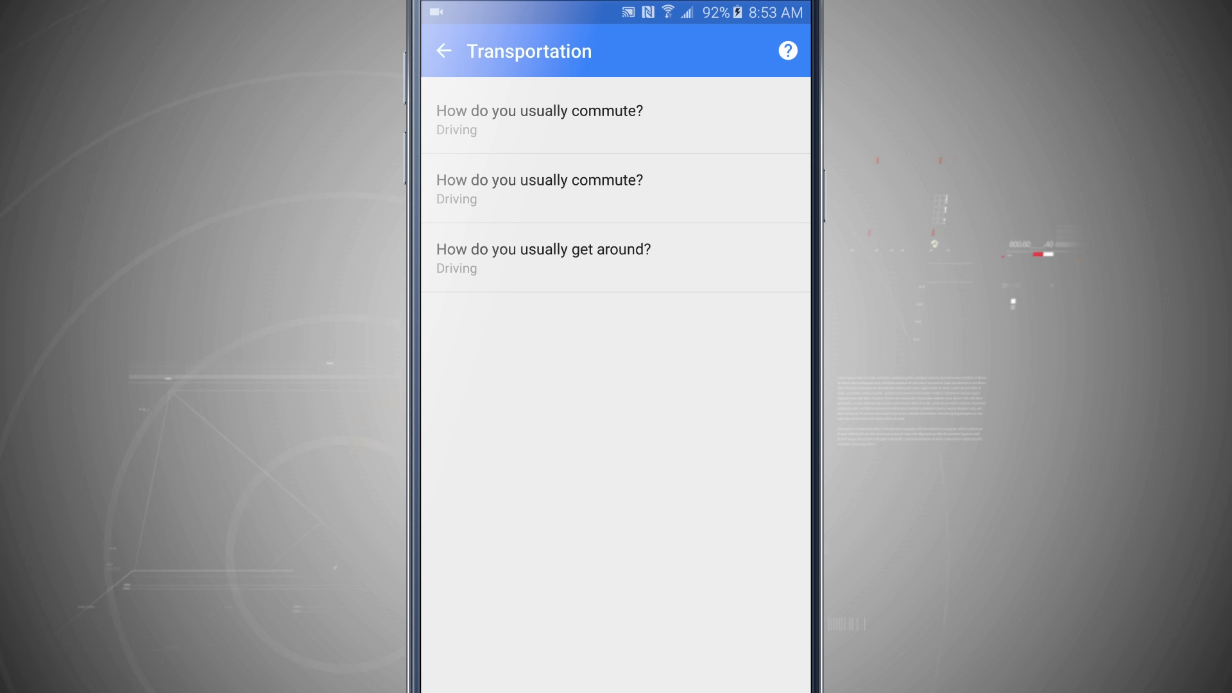
click(444, 52)
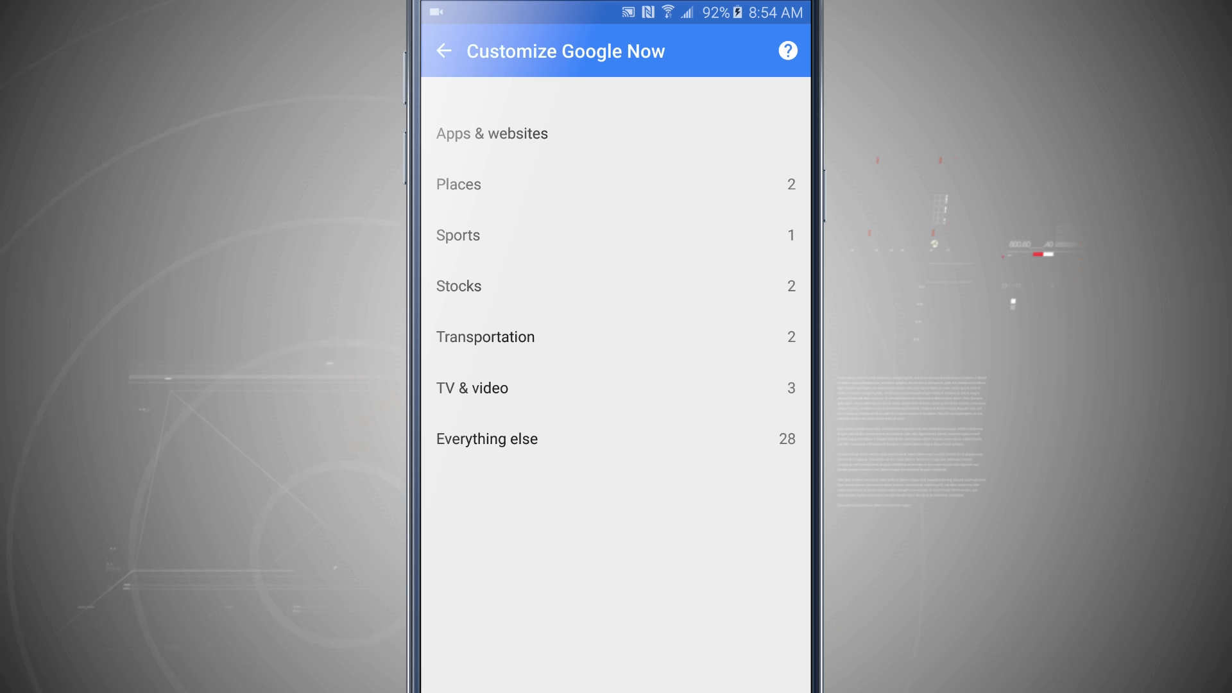
click(472, 388)
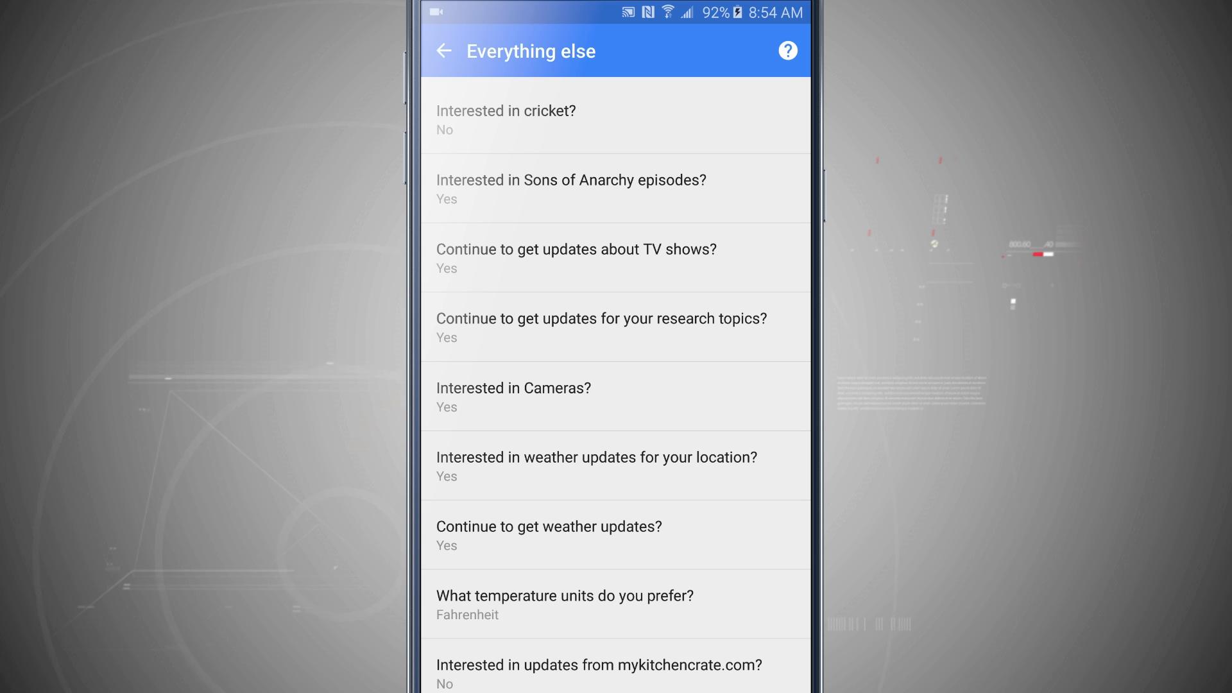
Set Sons of Anarchy episode interest to No and back out to the home feed
scroll(down, 3)
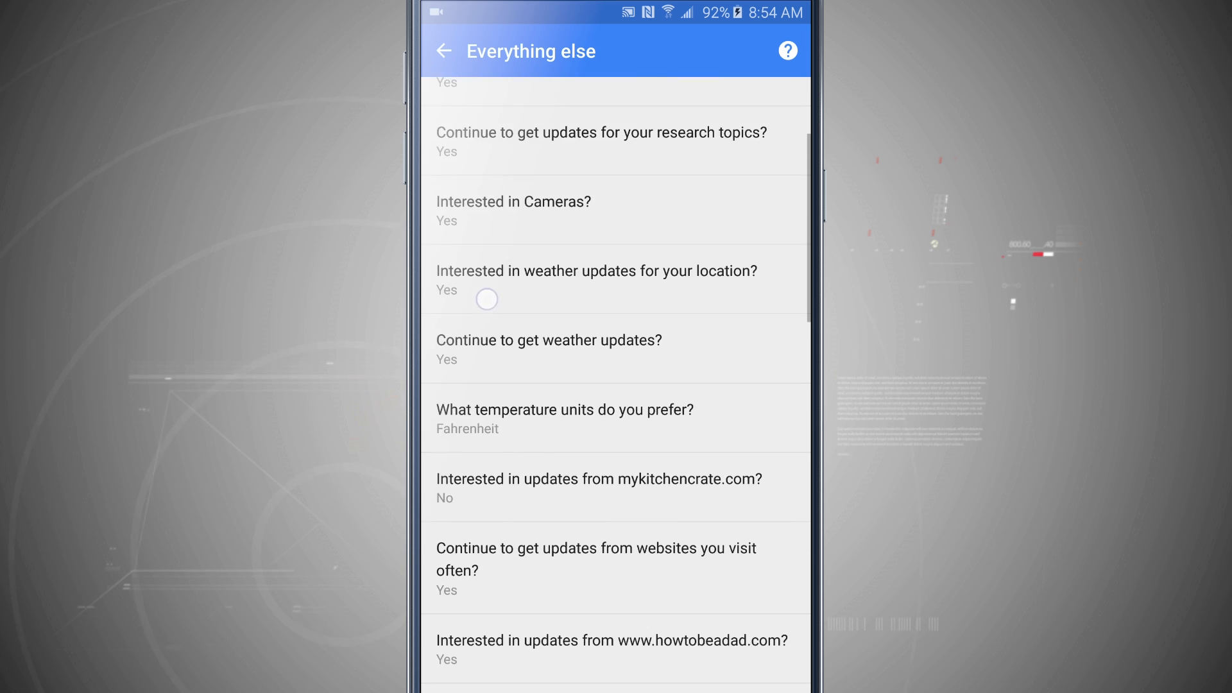
scroll(down, 3)
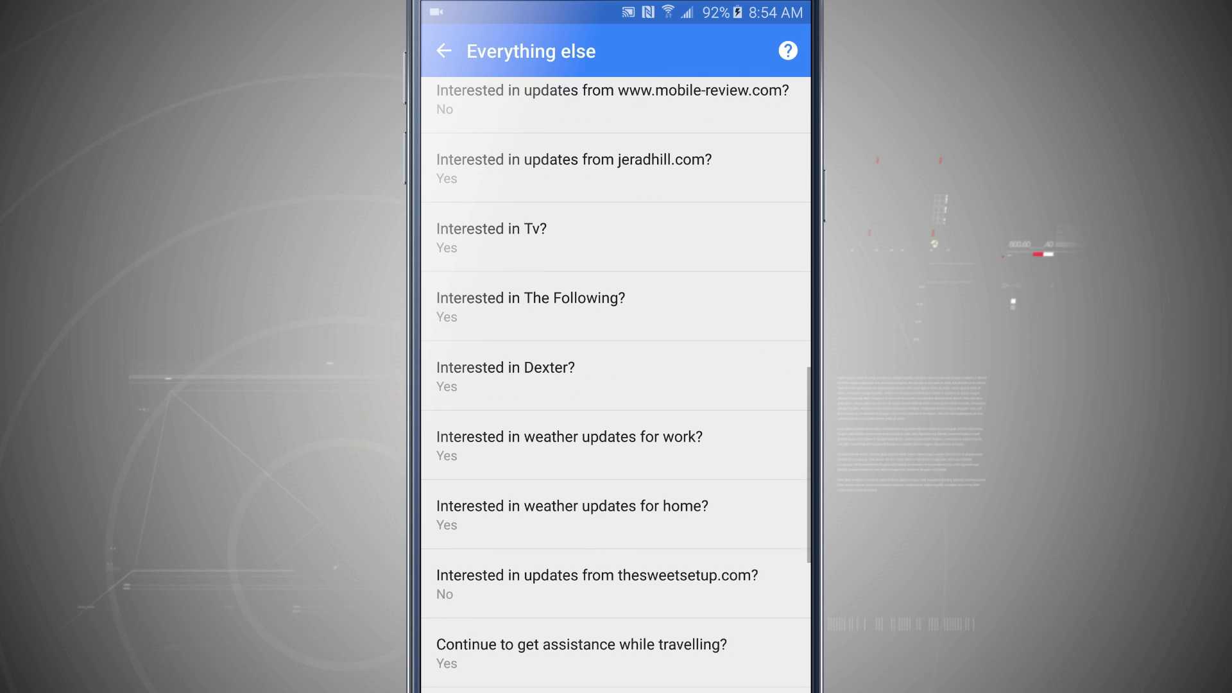
scroll(down, 3)
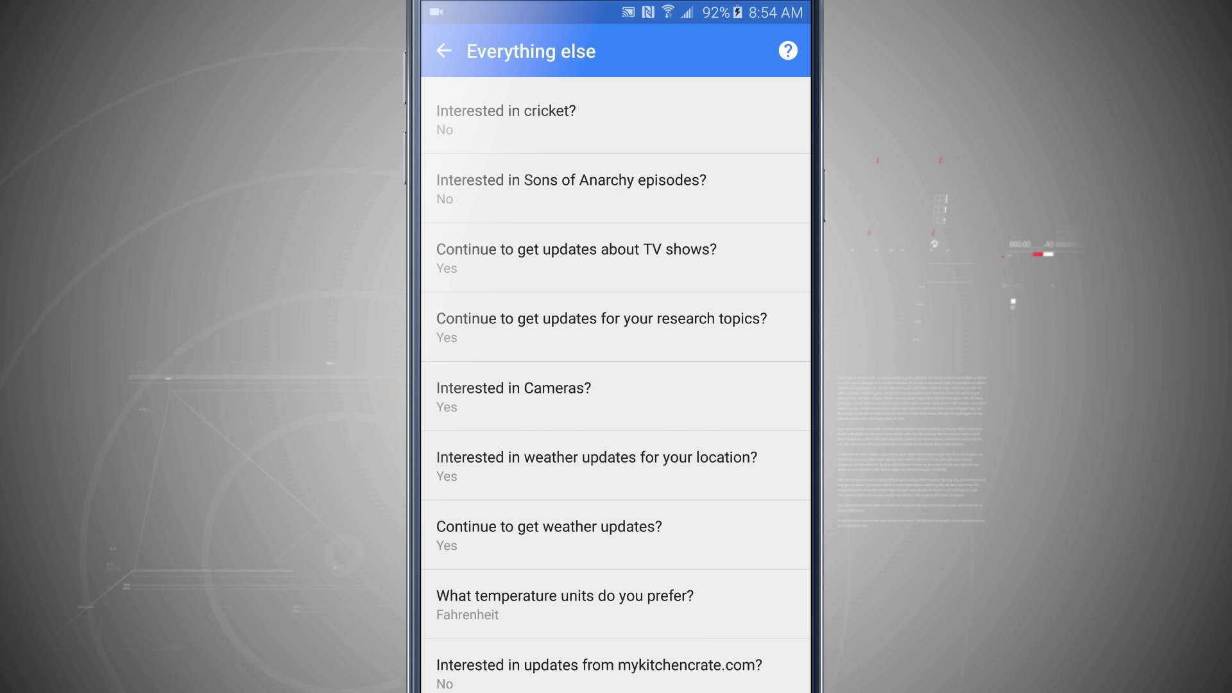
click(445, 52)
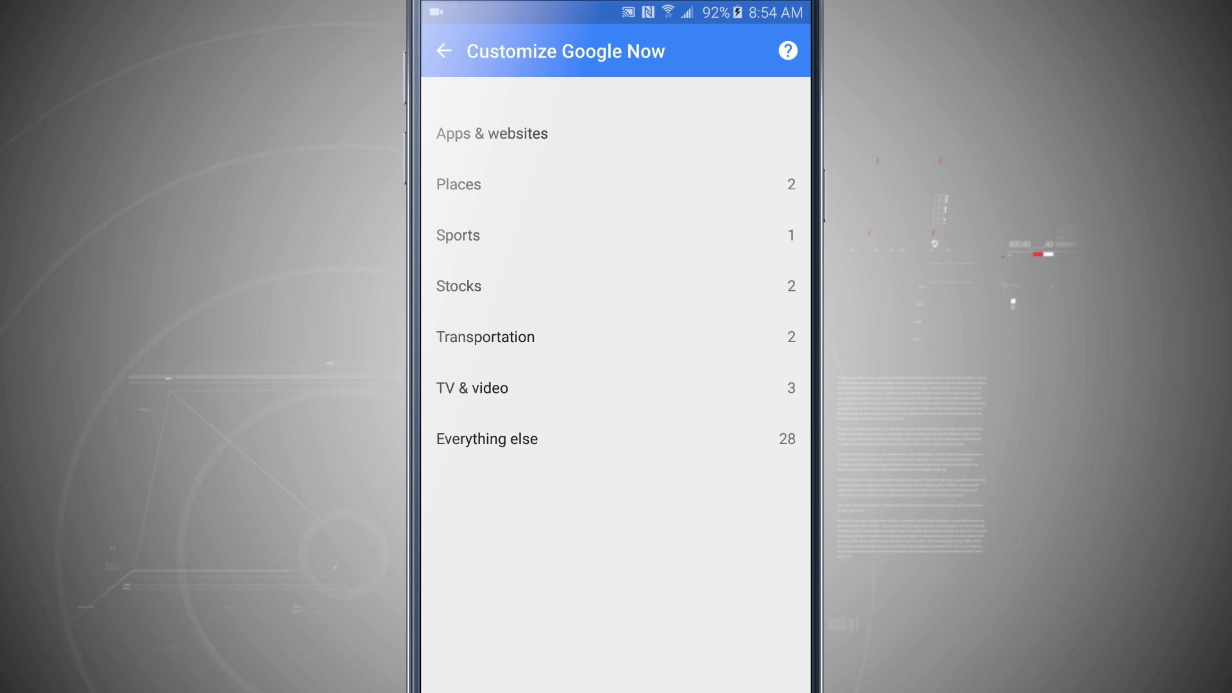
click(445, 51)
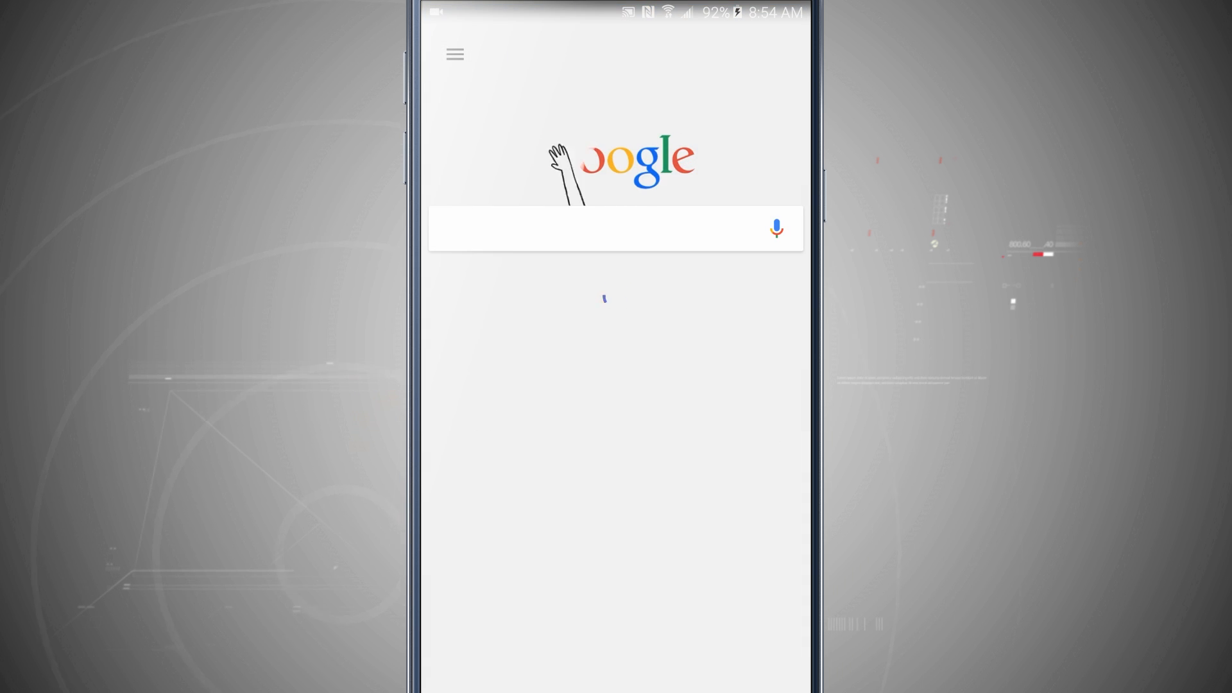